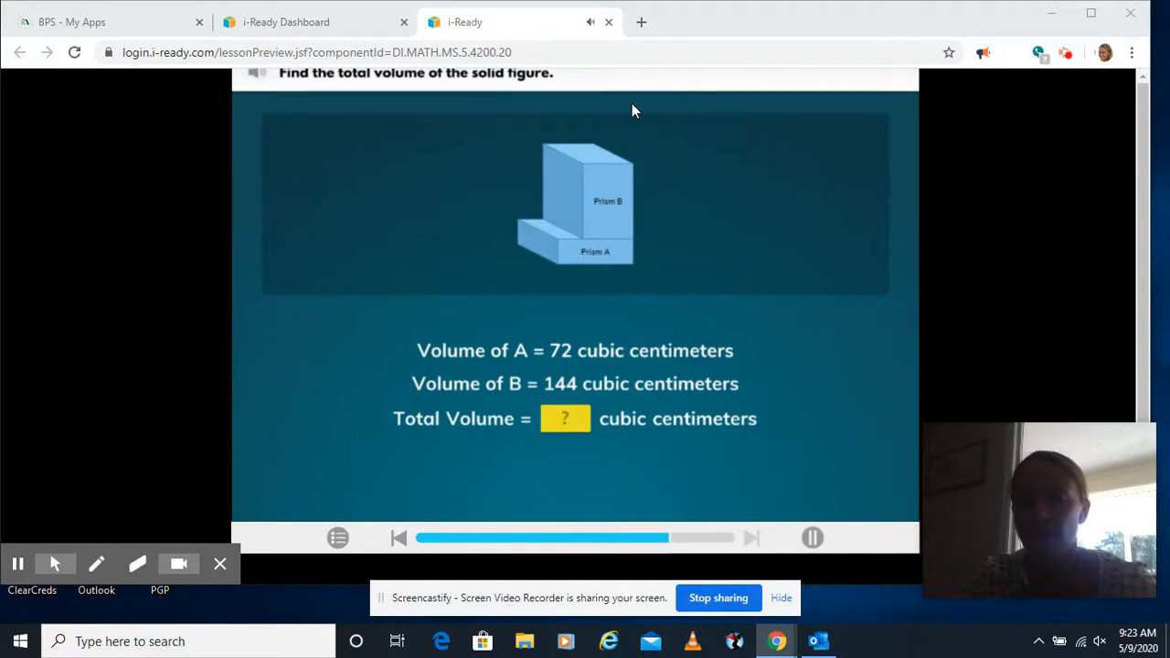
# Step: Work 144 + 72 in red pen beside the two-prism figure
pyautogui.click(564, 419)
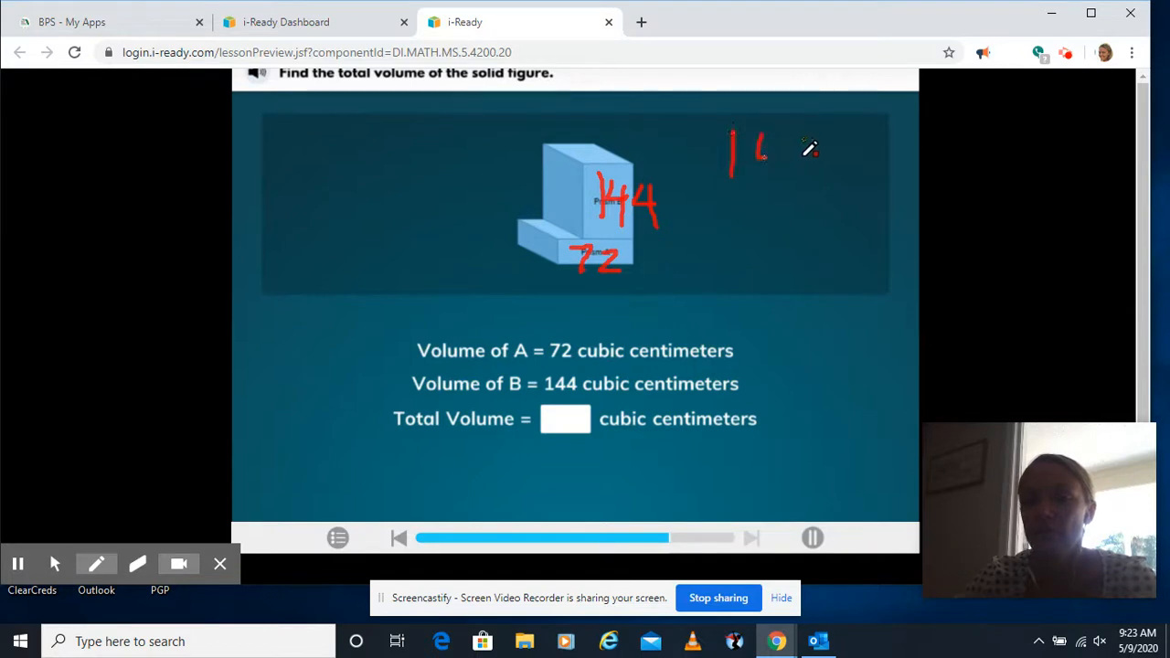
pyautogui.moveTo(758, 156); pyautogui.dragTo(850, 165)
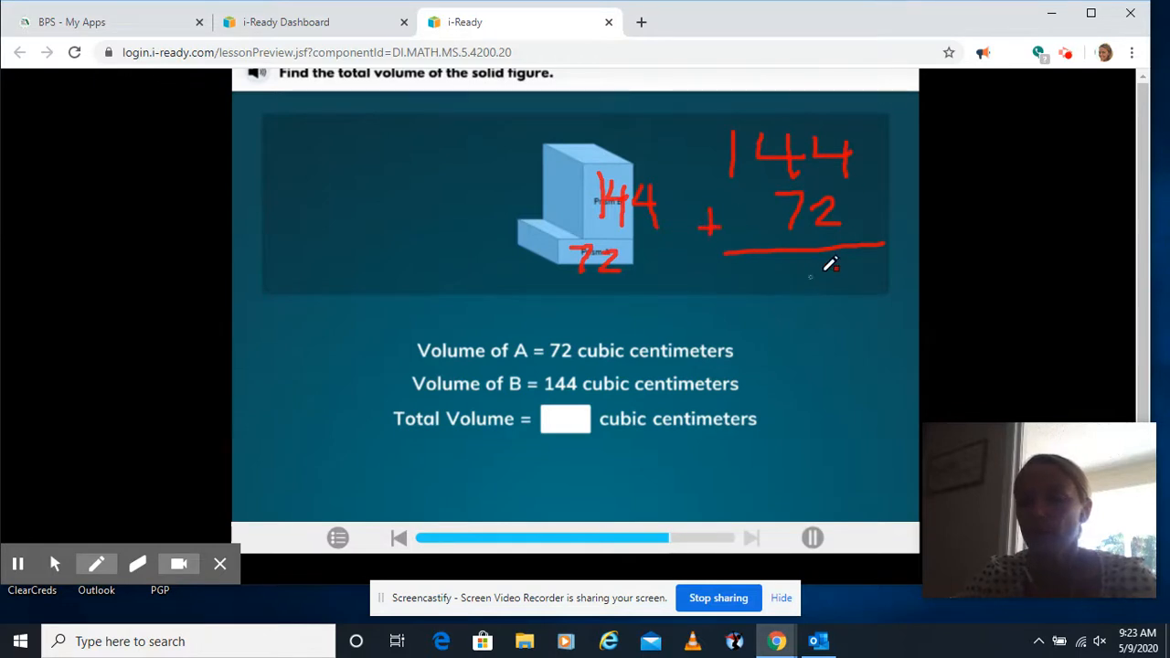
pyautogui.moveTo(823, 274); pyautogui.dragTo(863, 296)
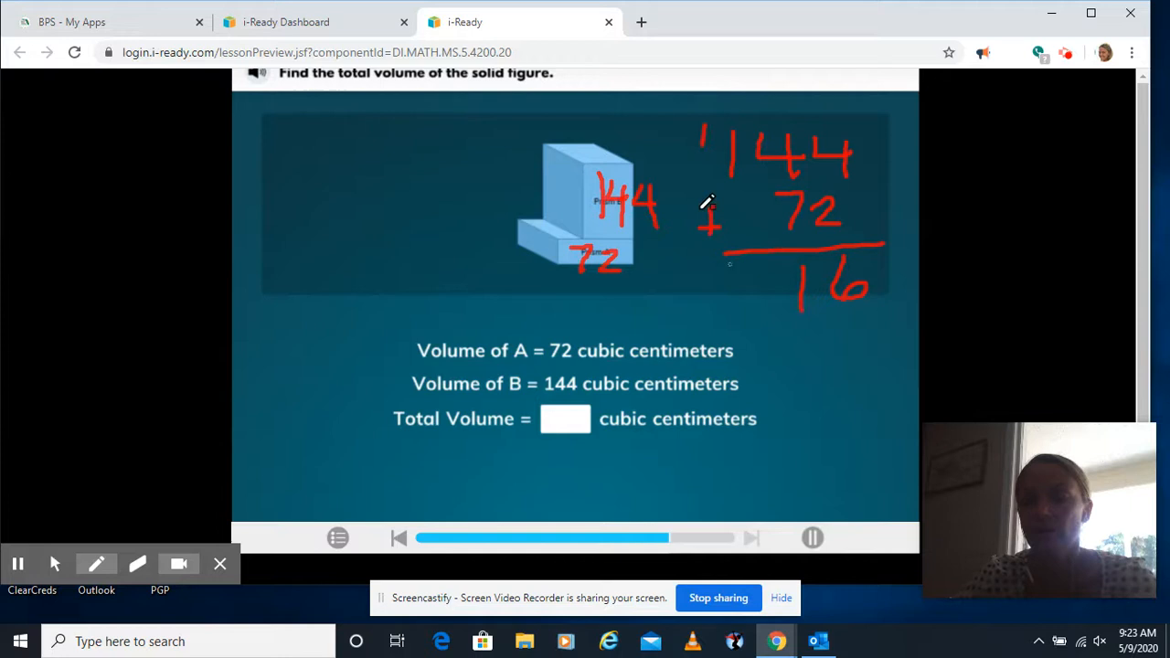
# Step: Enter 216 cubic centimeters as the total volume and submit
pyautogui.click(95, 563)
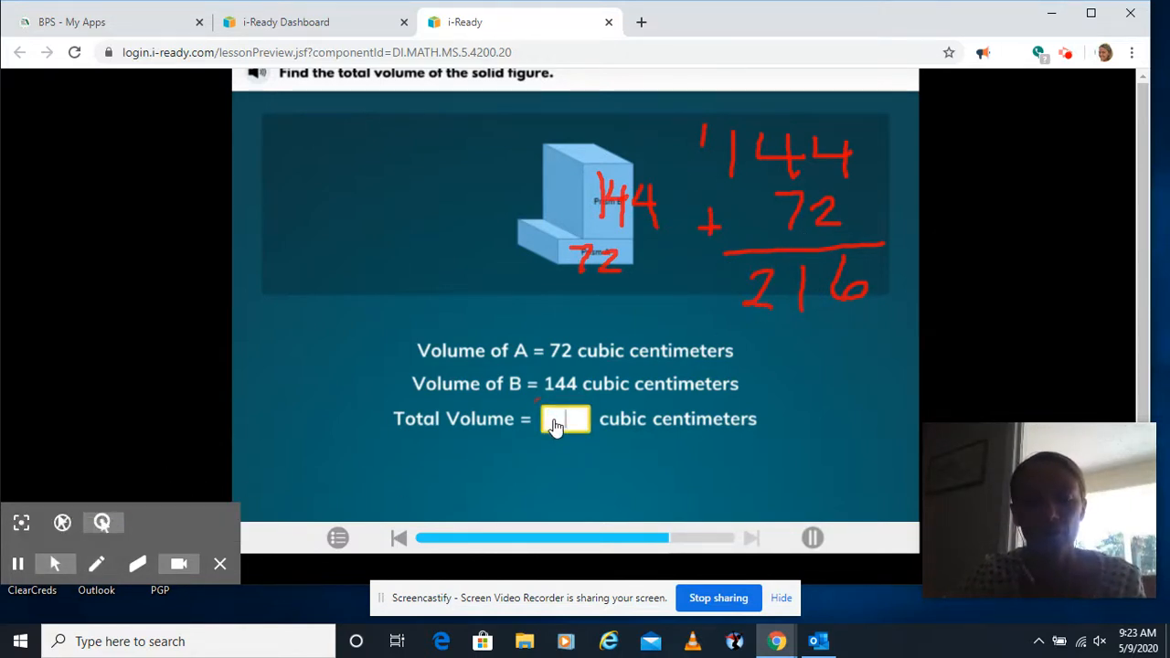
pyautogui.write('216')
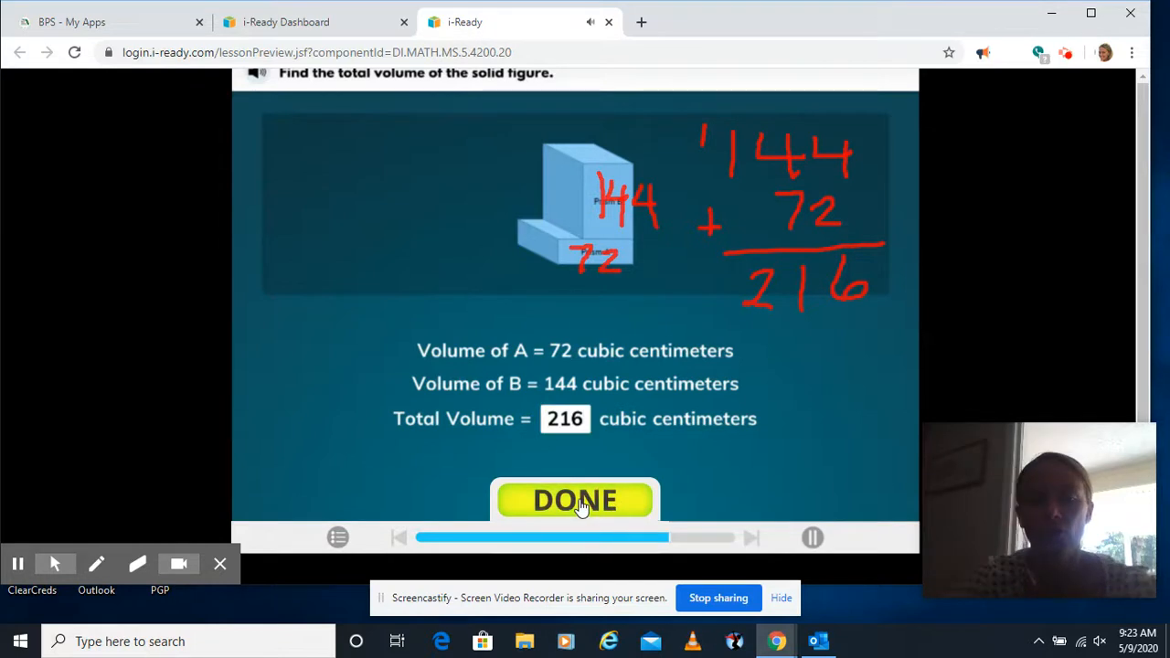
pyautogui.click(574, 501)
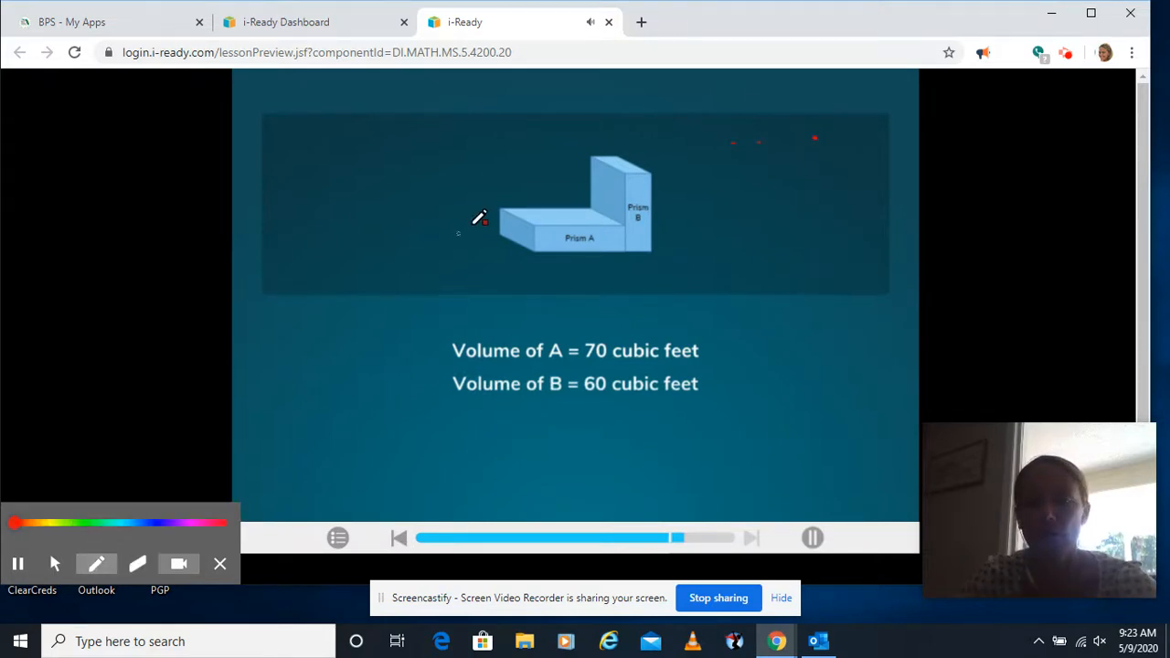
# Step: Work 70 + 60 = 130 in red and enter 130 as the total volume
pyautogui.moveTo(567, 229); pyautogui.dragTo(585, 260)
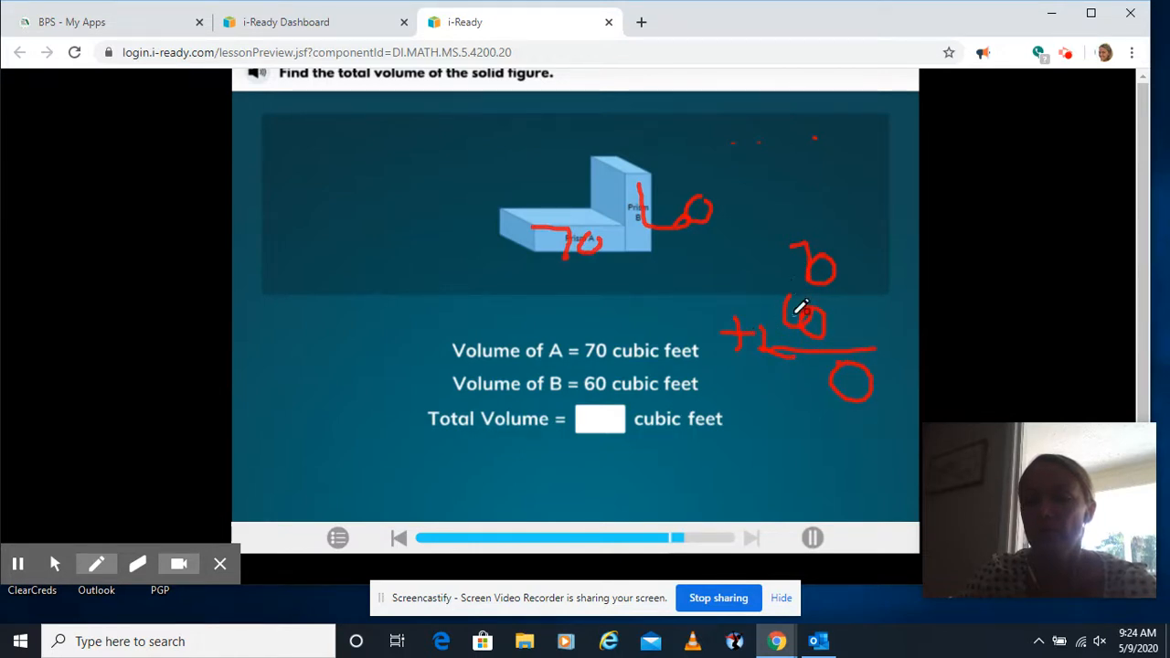
pyautogui.moveTo(753, 366); pyautogui.dragTo(801, 402)
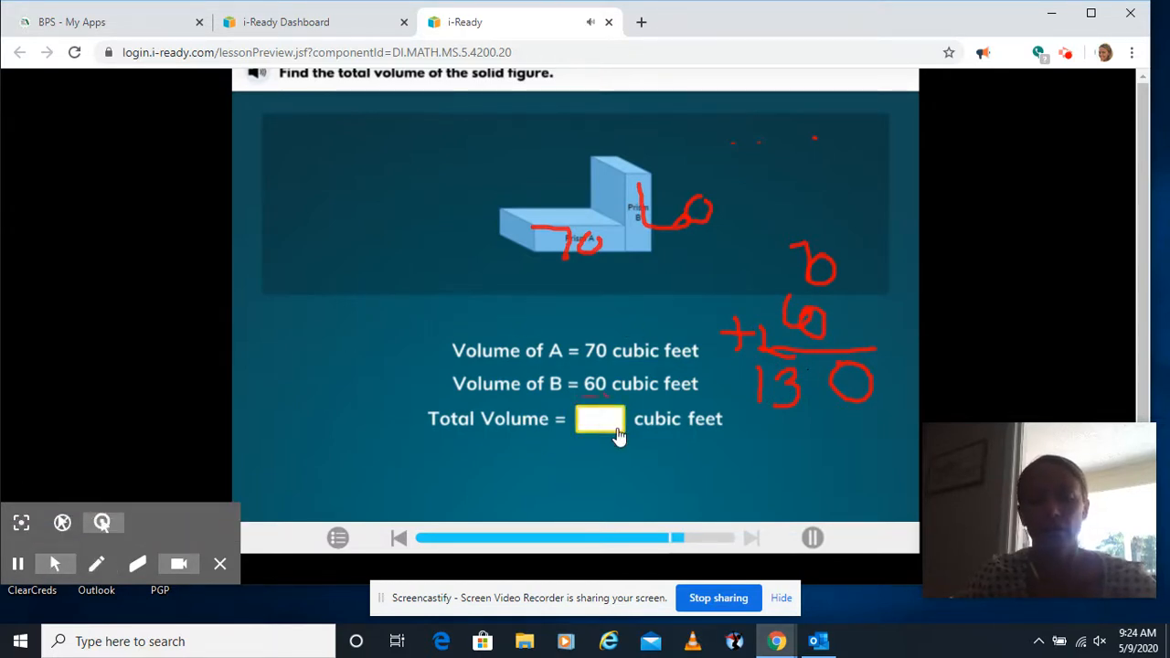
pyautogui.write('130')
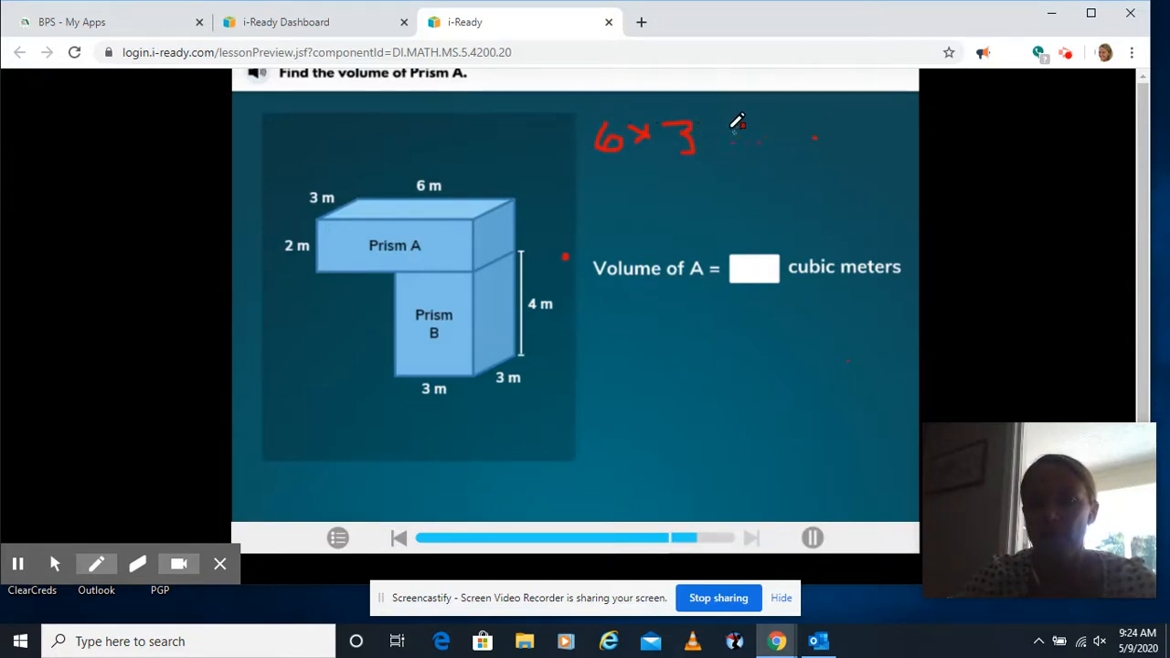
# Step: Work 6×3×2 = 36 in red and enter 36 cubic meters for prism A
pyautogui.moveTo(712, 137); pyautogui.dragTo(786, 146)
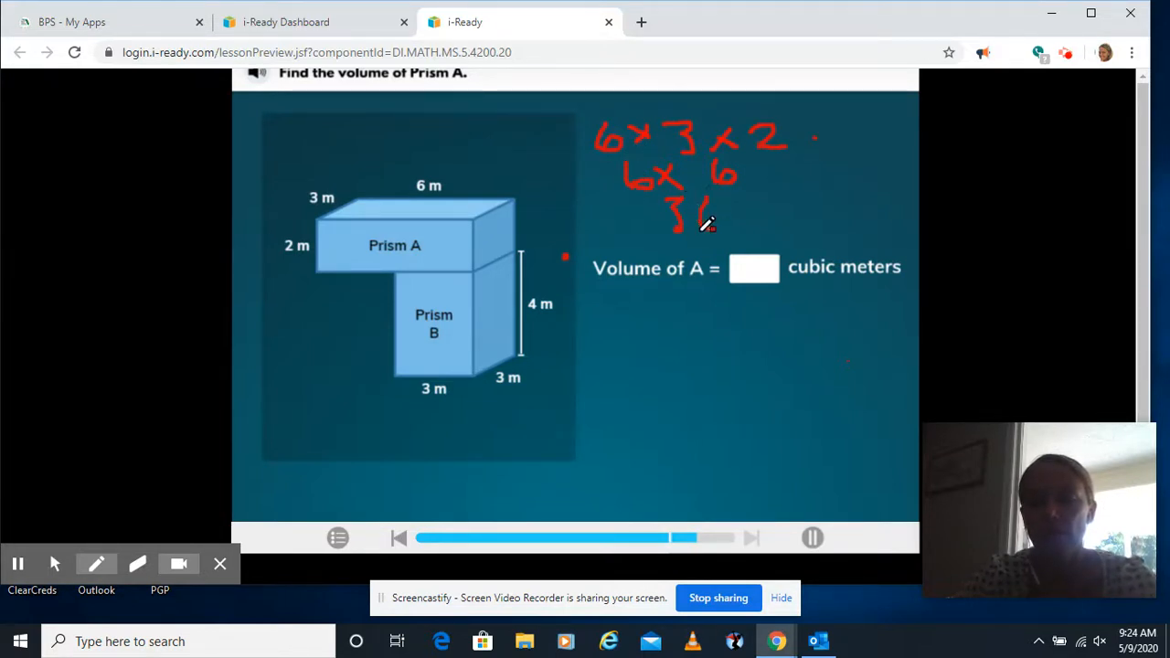
pyautogui.moveTo(704, 210); pyautogui.dragTo(717, 223)
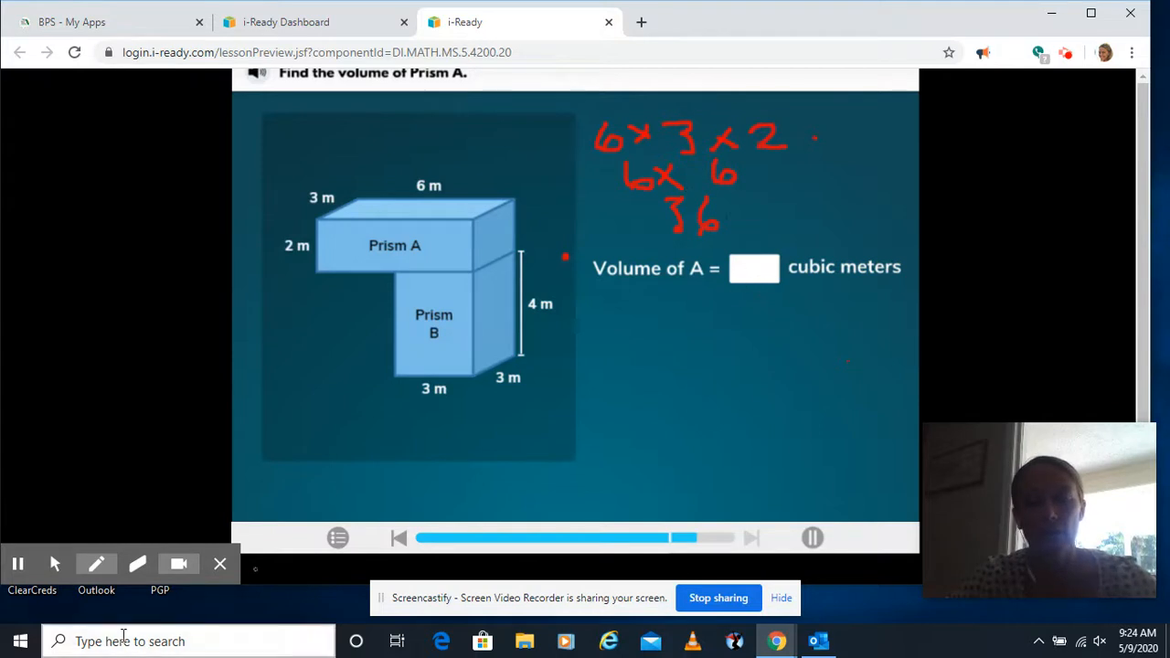
pyautogui.click(754, 267)
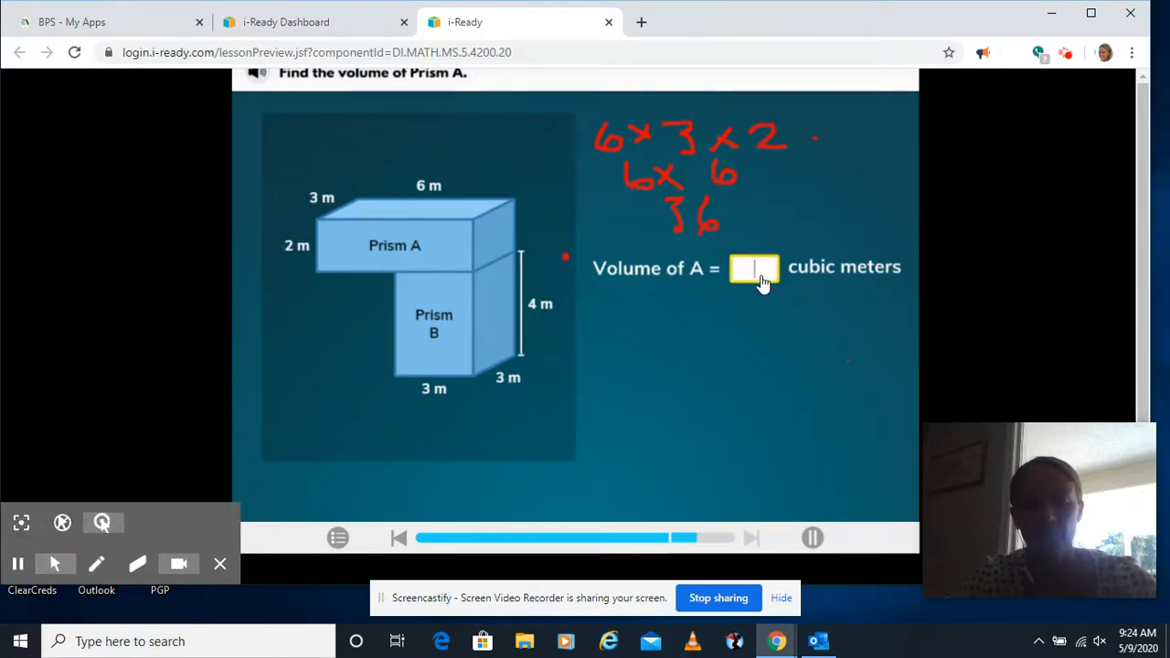
pyautogui.write('36')
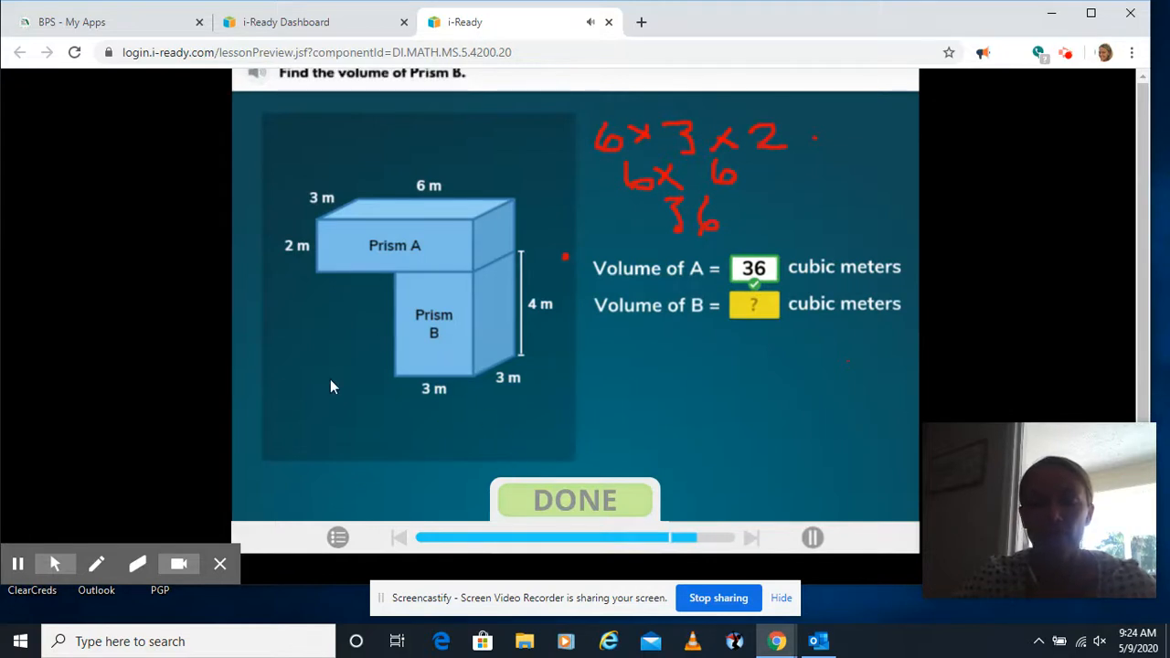
# Step: Work 3×3×4 = 9×4 in red, enter 36 for prism B, and submit both volumes
pyautogui.click(96, 563)
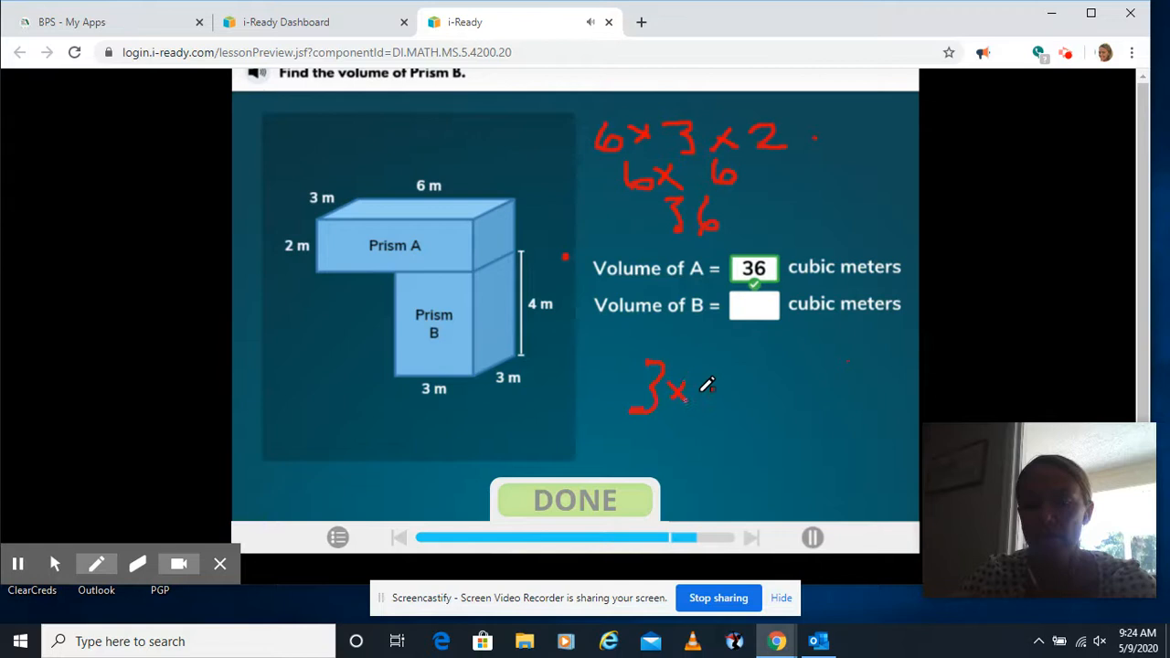
pyautogui.moveTo(694, 393); pyautogui.dragTo(759, 393)
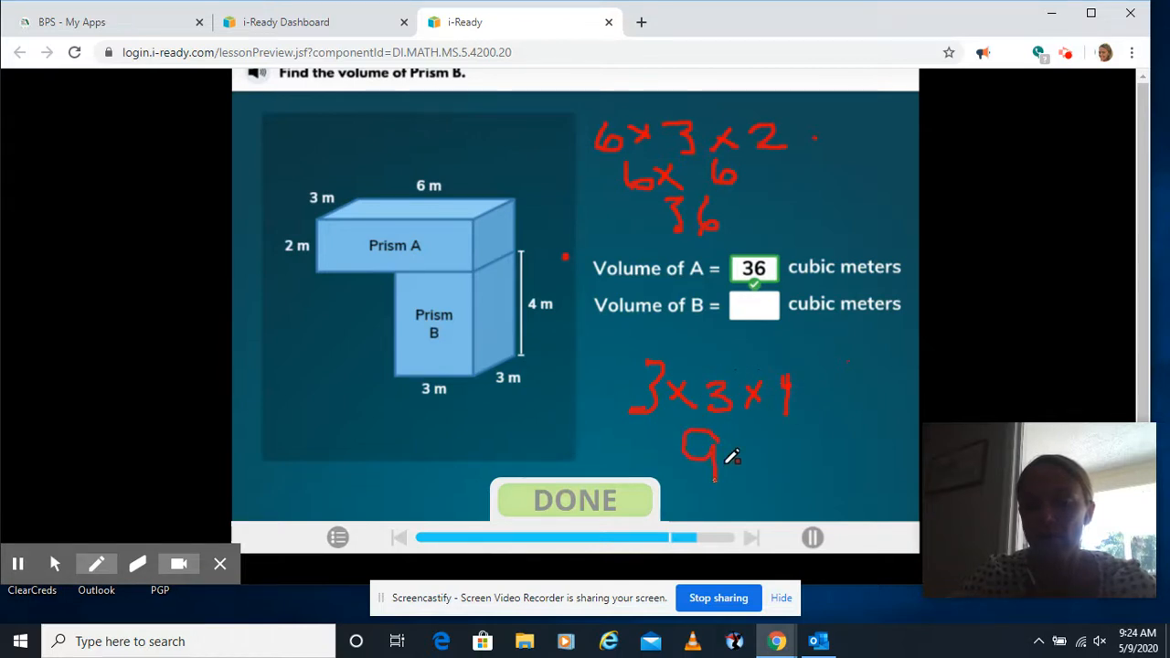
pyautogui.moveTo(722, 460); pyautogui.dragTo(782, 472)
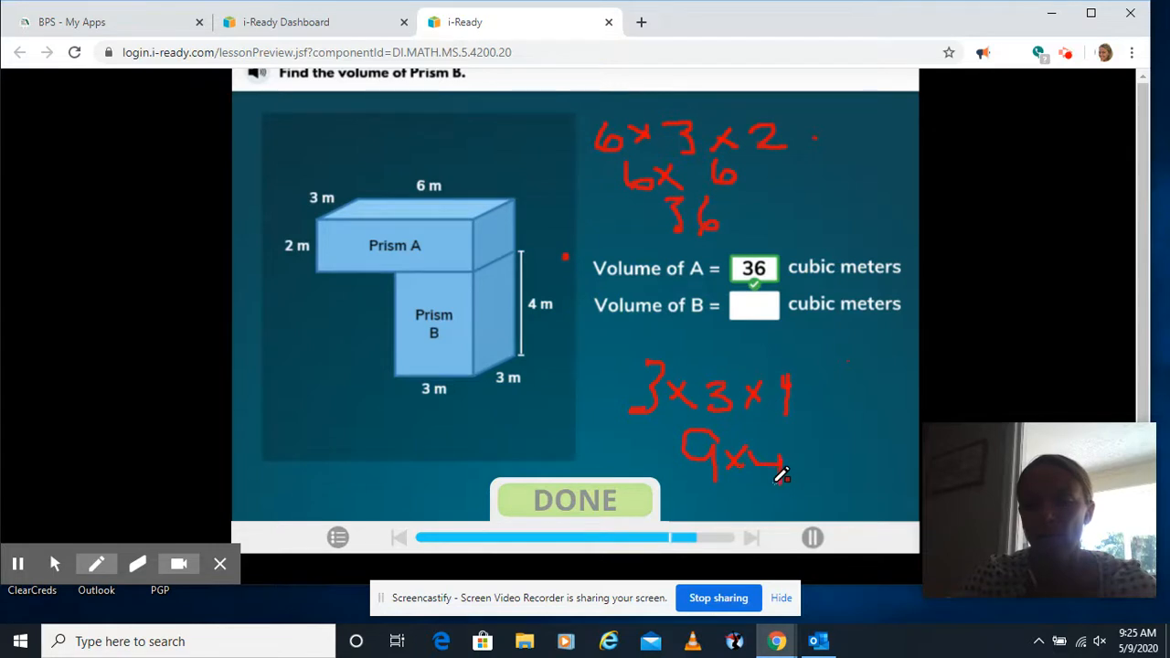
pyautogui.click(95, 563)
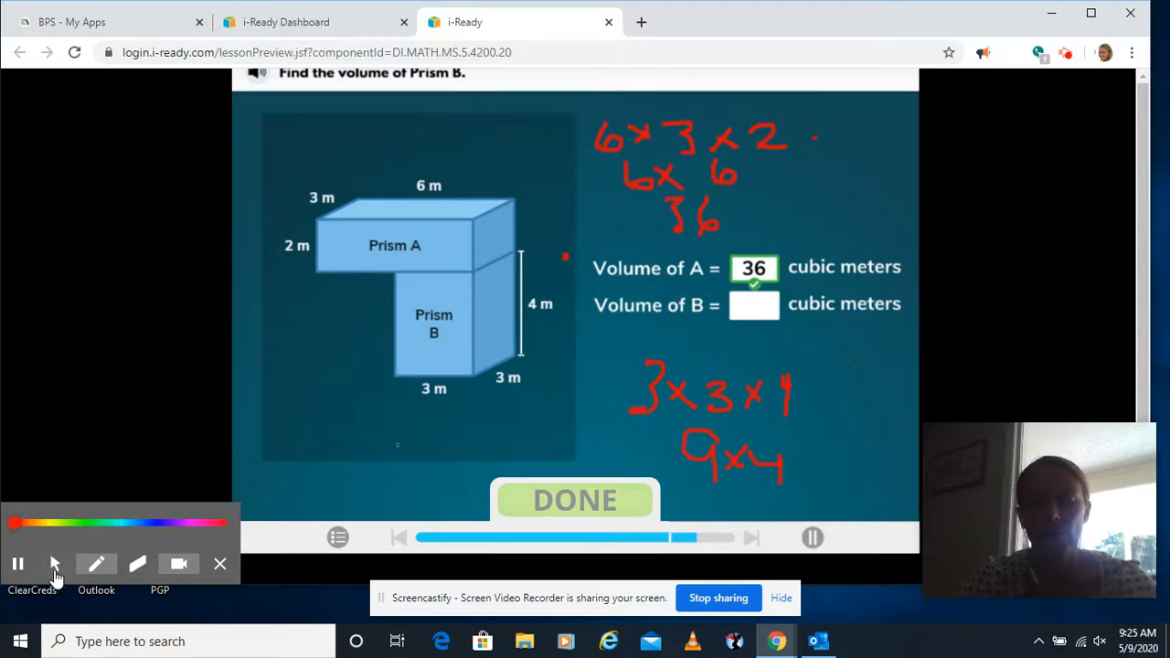
pyautogui.click(753, 303)
pyautogui.write('36')
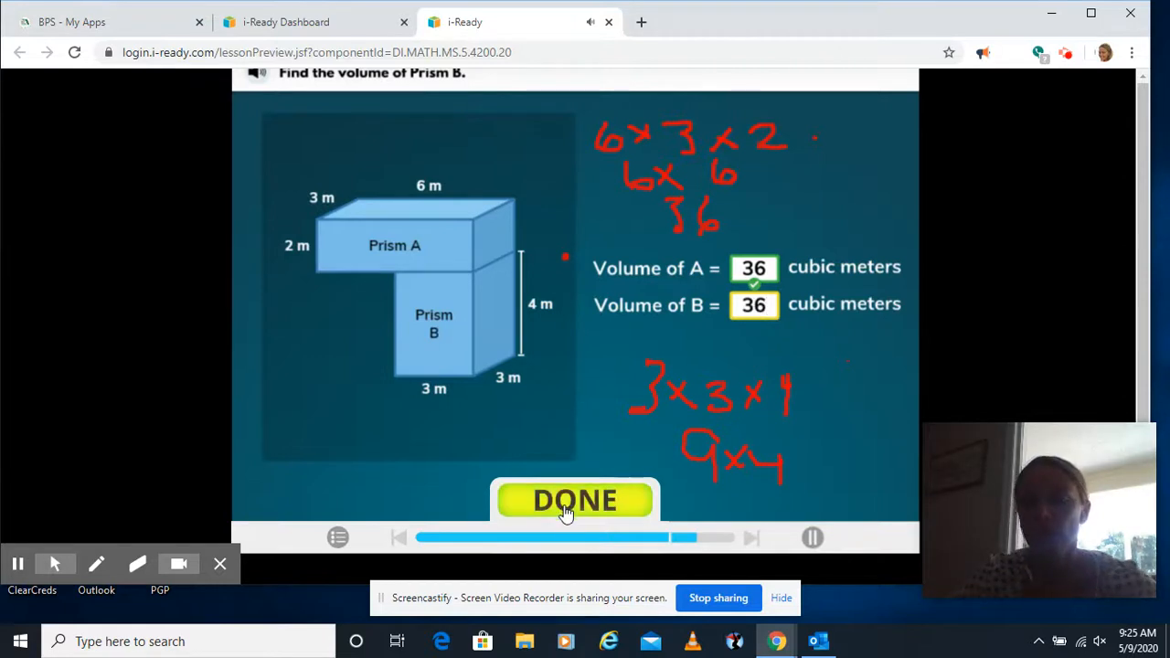
pyautogui.click(574, 500)
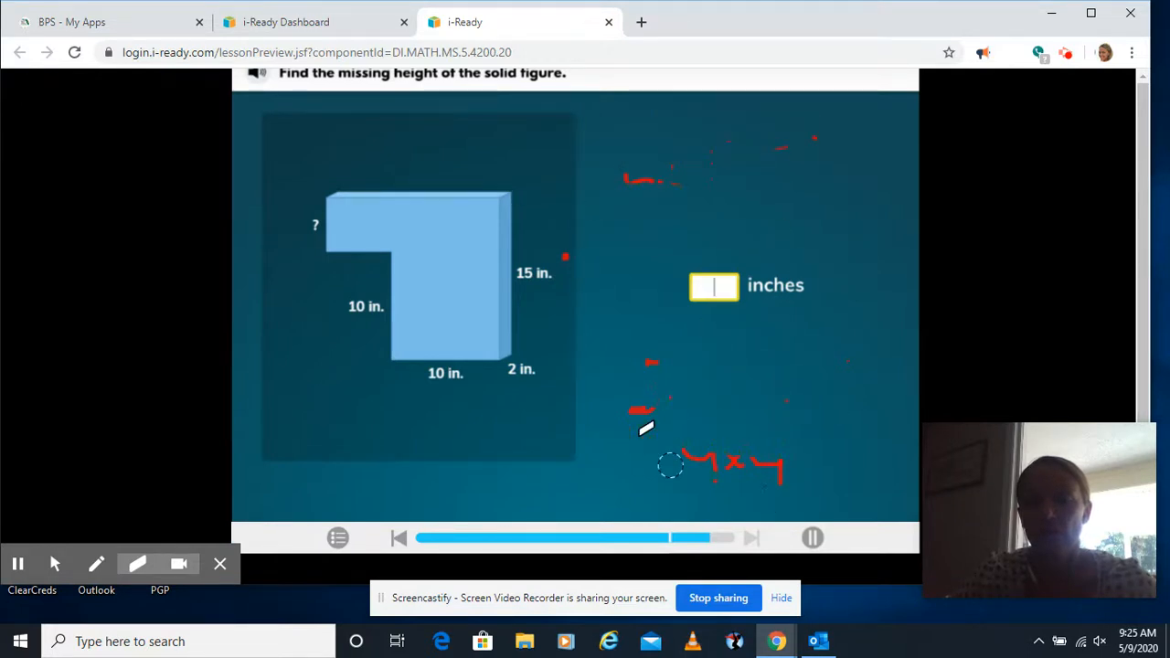
# Step: Clear old red marks and enter the missing height as 5 inches
pyautogui.click(95, 563)
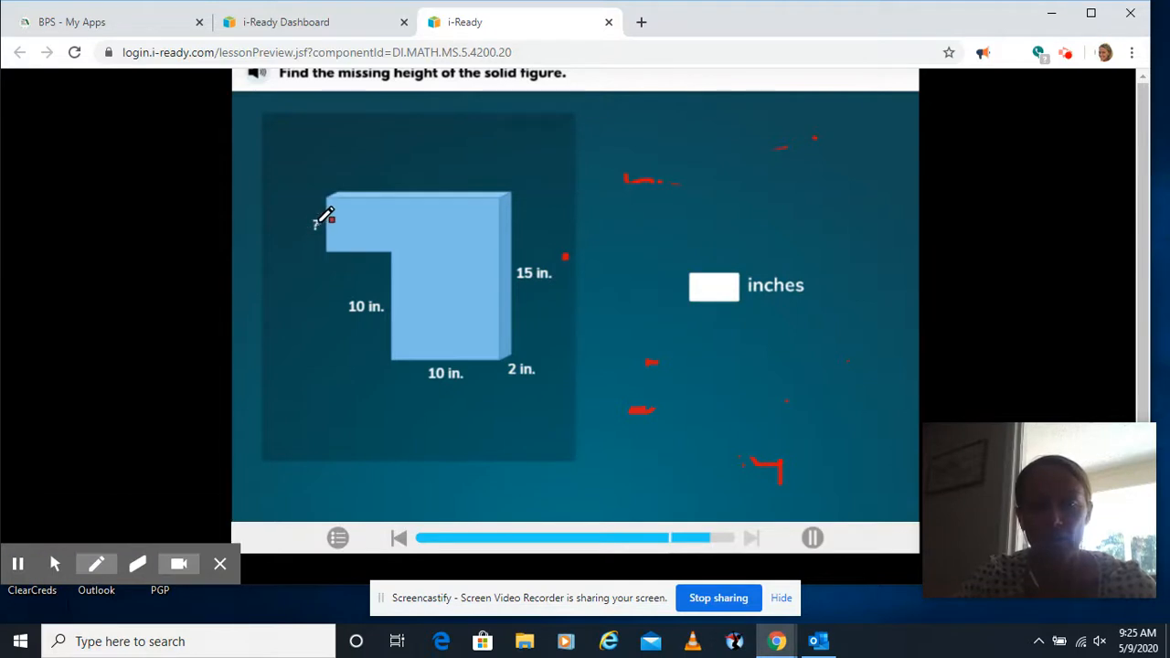
pyautogui.moveTo(519, 267)
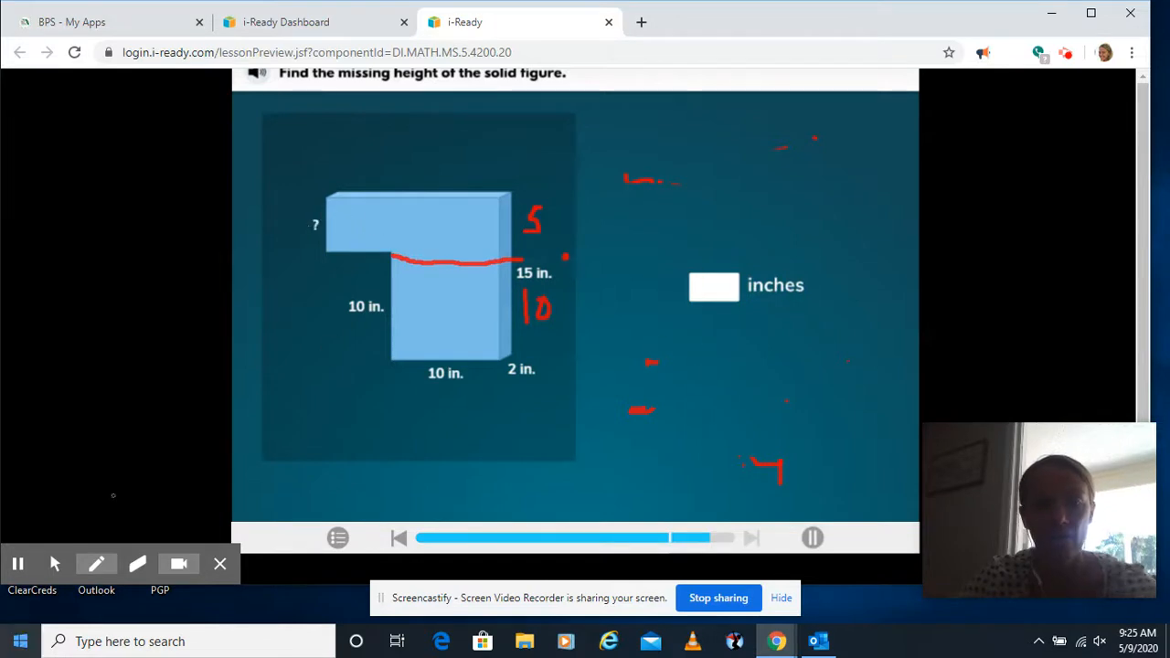
pyautogui.click(713, 285)
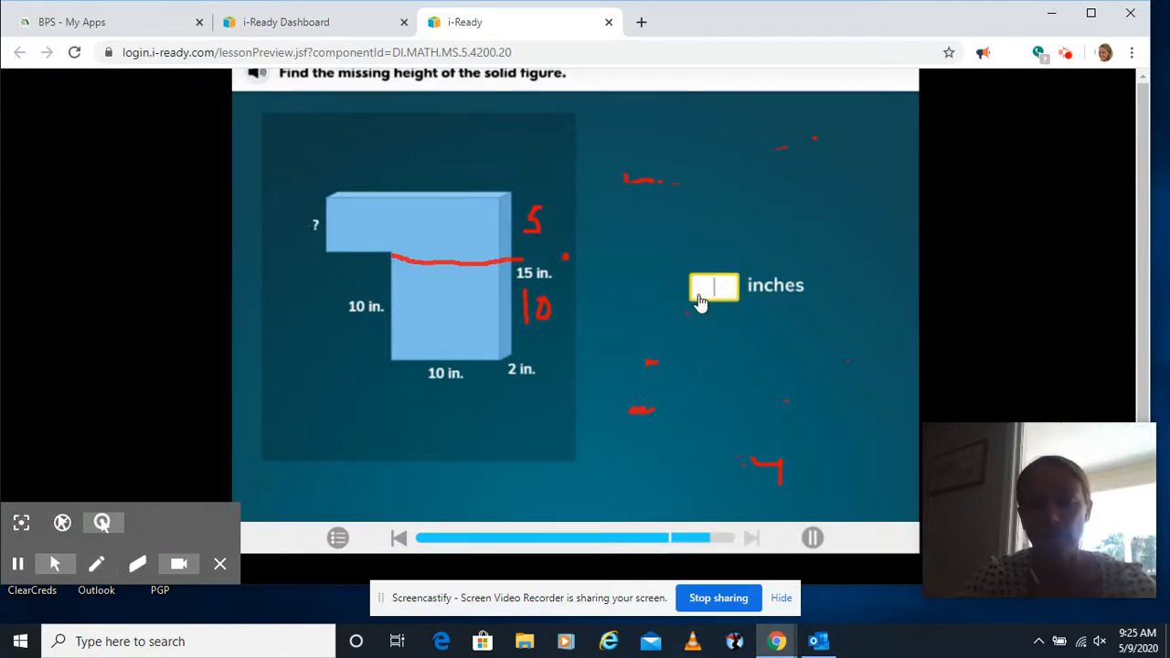
pyautogui.write('5')
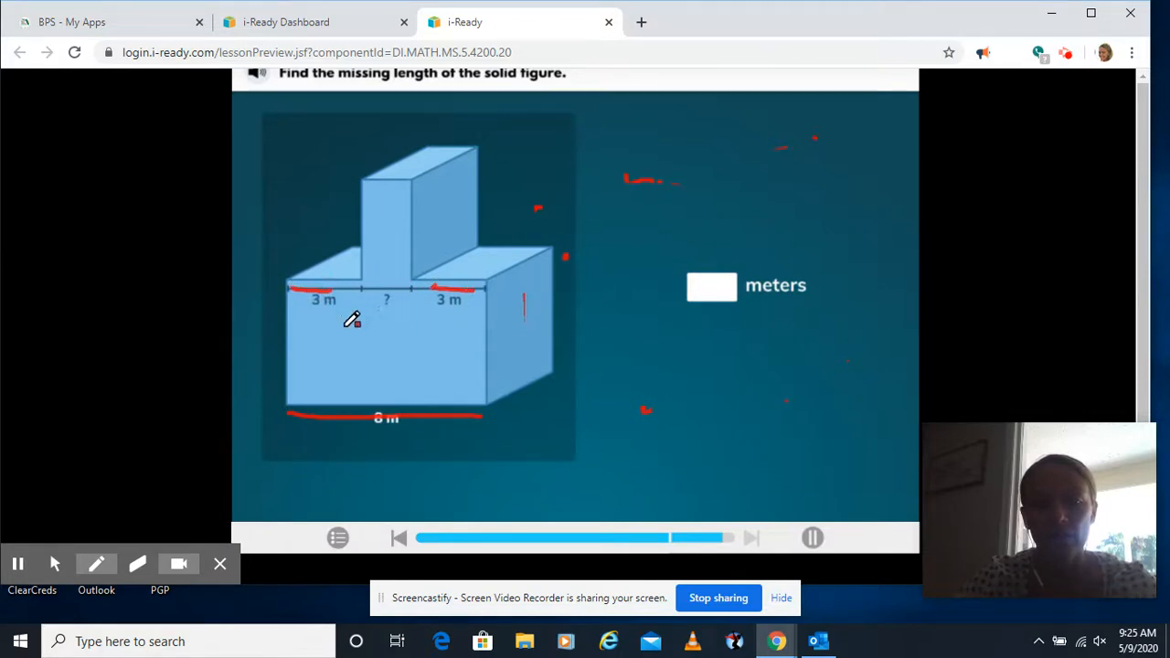
# Step: Mark the 6 m base in red and enter the missing length as 2 meters
pyautogui.moveTo(359, 344); pyautogui.dragTo(355, 379)
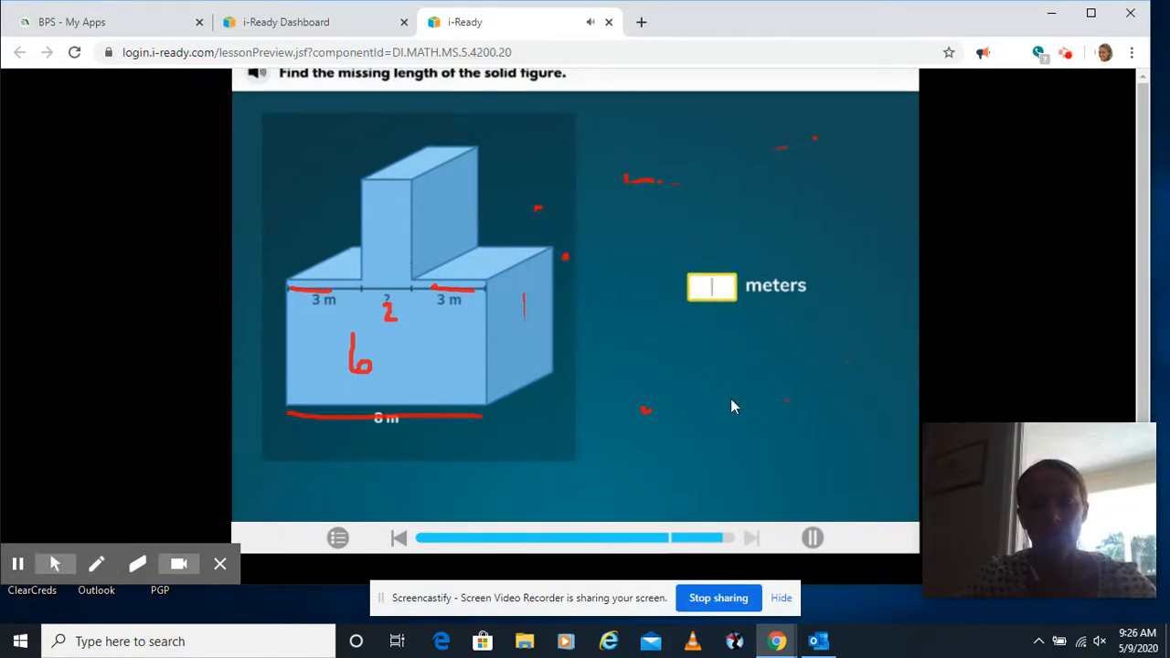
pyautogui.write('2')
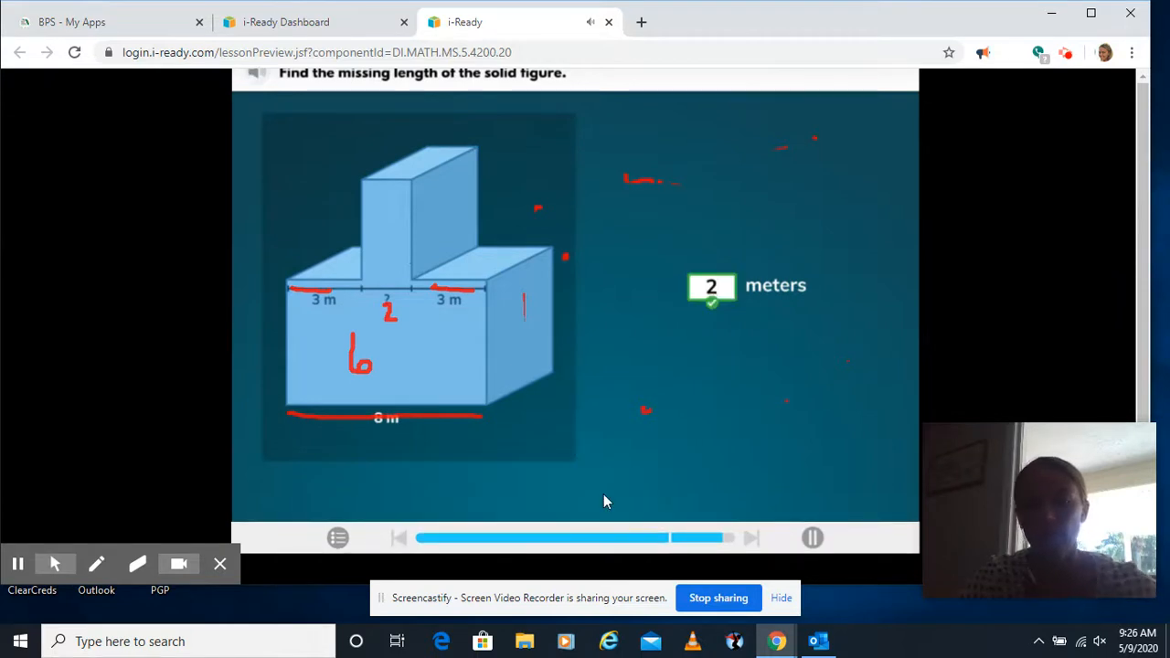